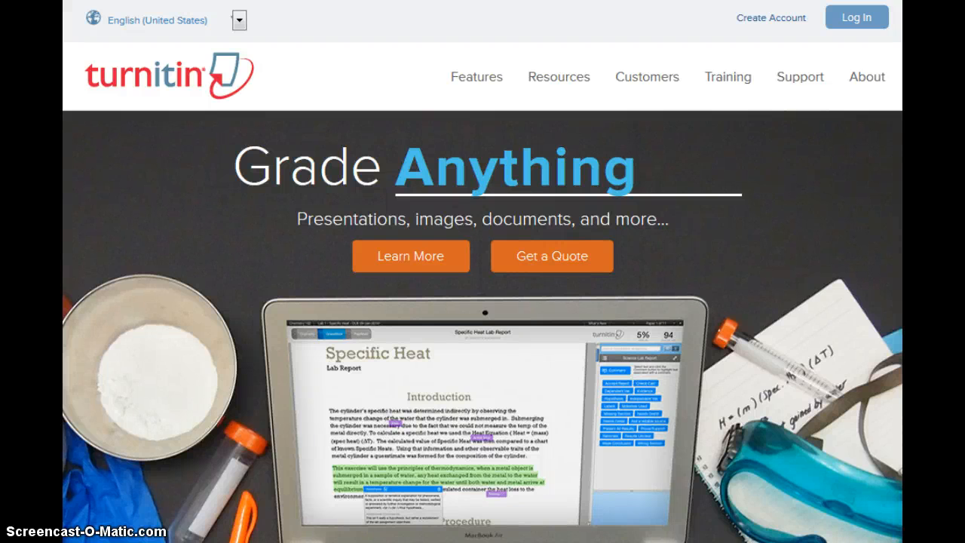
mouse_move(223, 423)
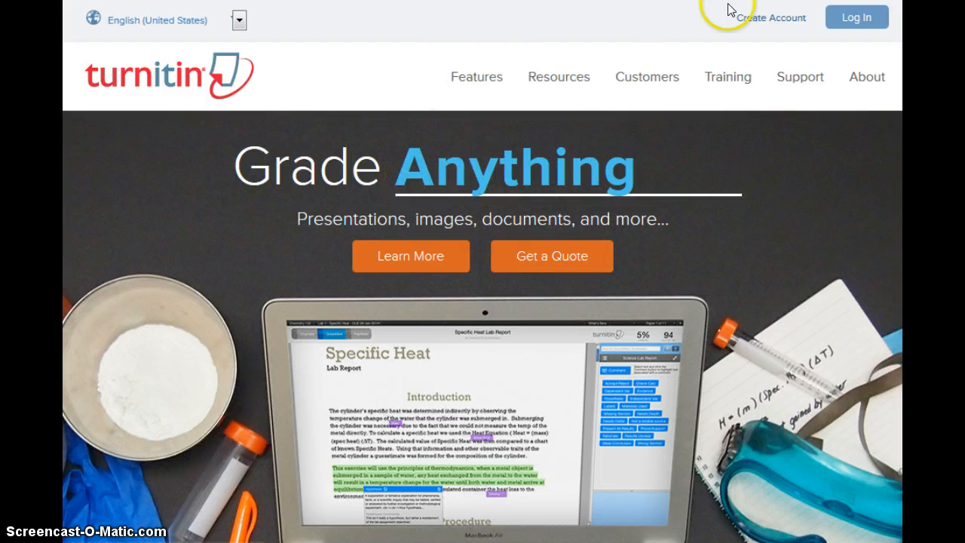
mouse_move(653, 30)
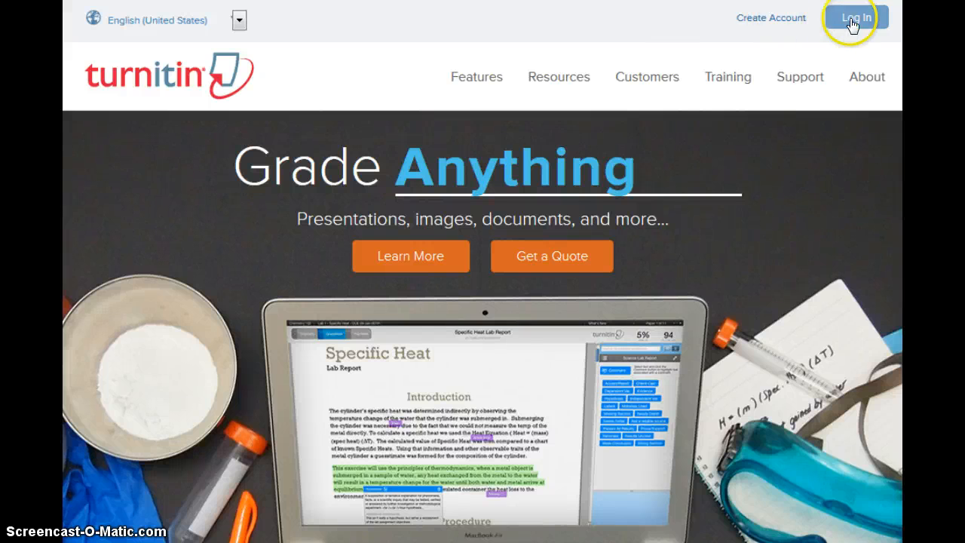
- Log in to Turnitin with the student email and password
click(854, 18)
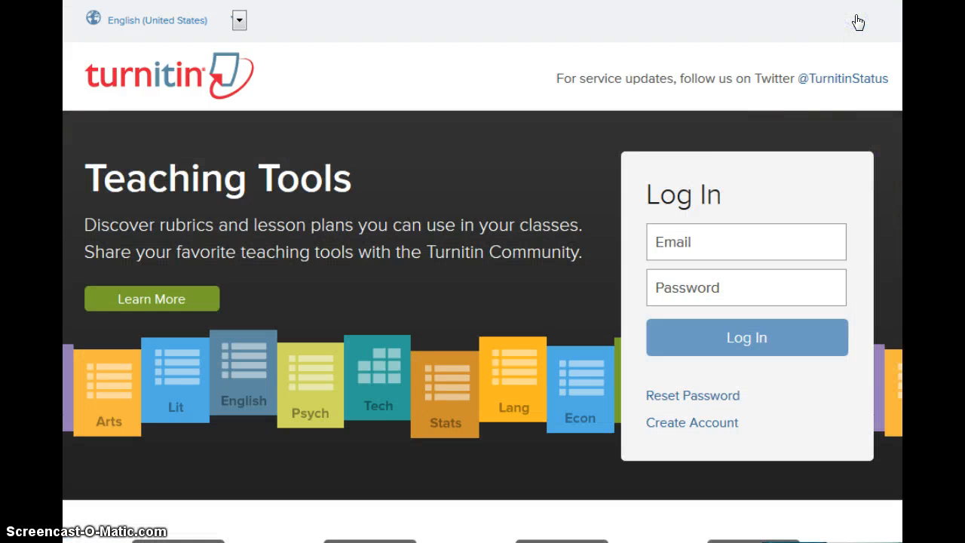
click(746, 241)
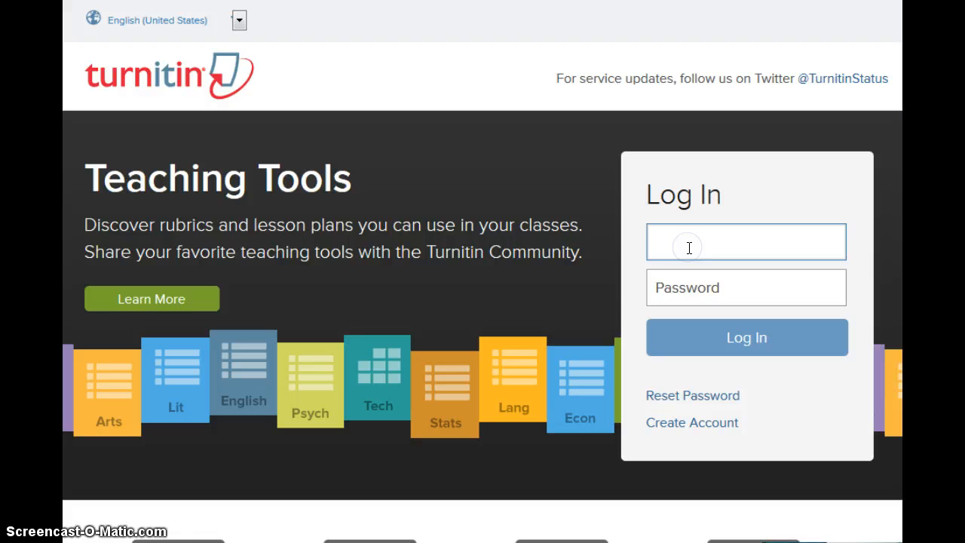
text(ma)
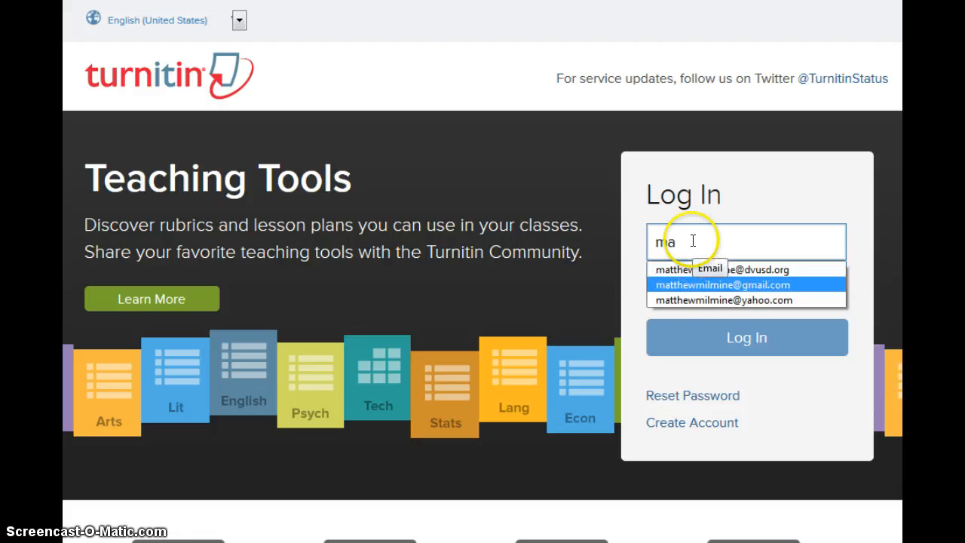
click(723, 284)
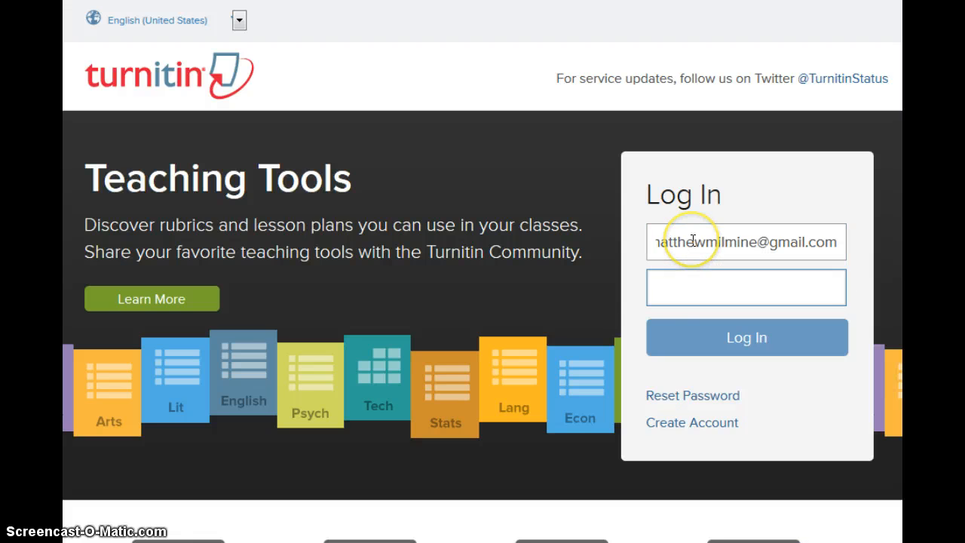
text(••)
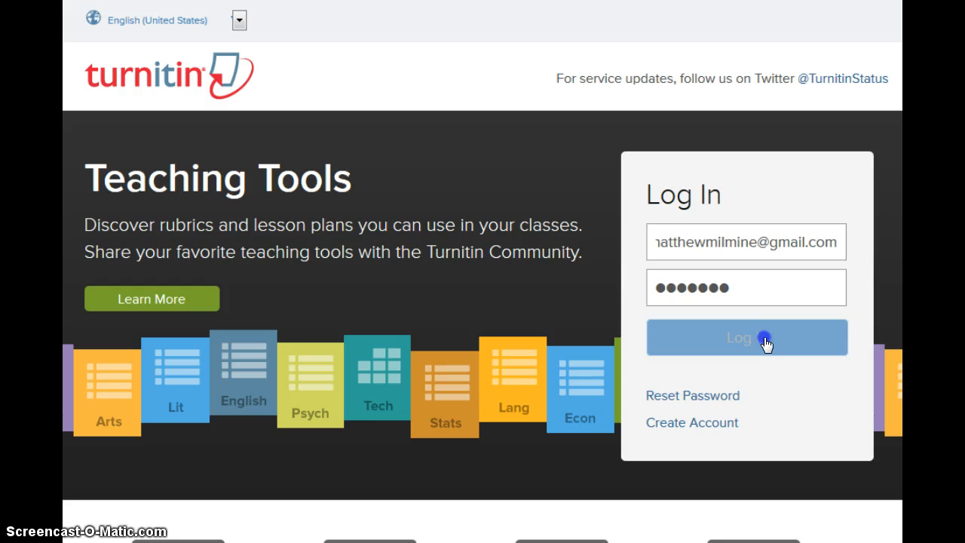
click(747, 337)
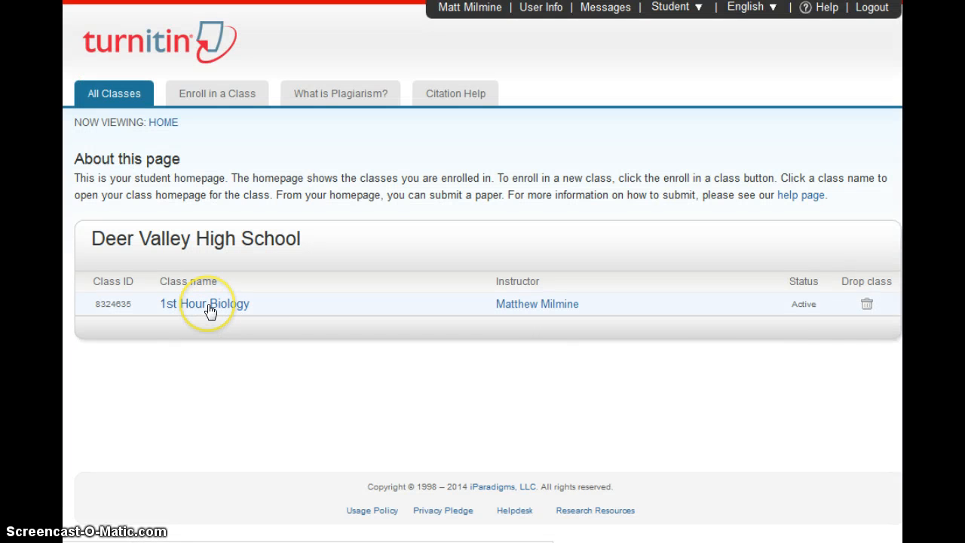
mouse_move(204, 303)
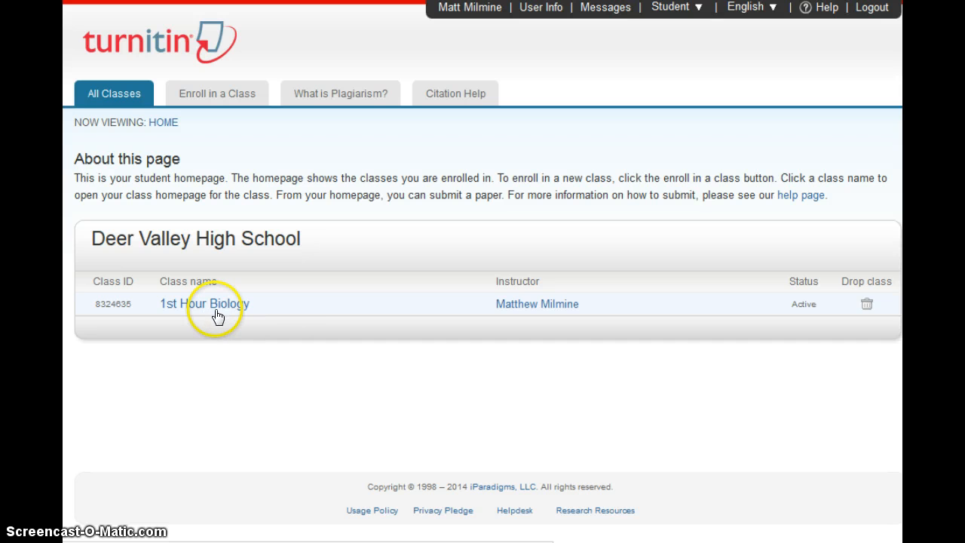
- Open the 1st Hour Biology class from the class list
click(203, 303)
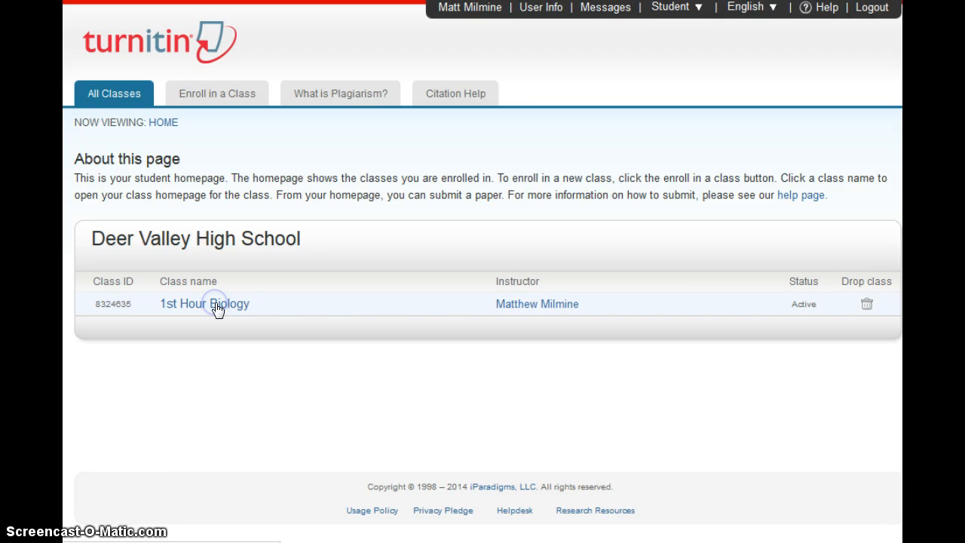
click(204, 303)
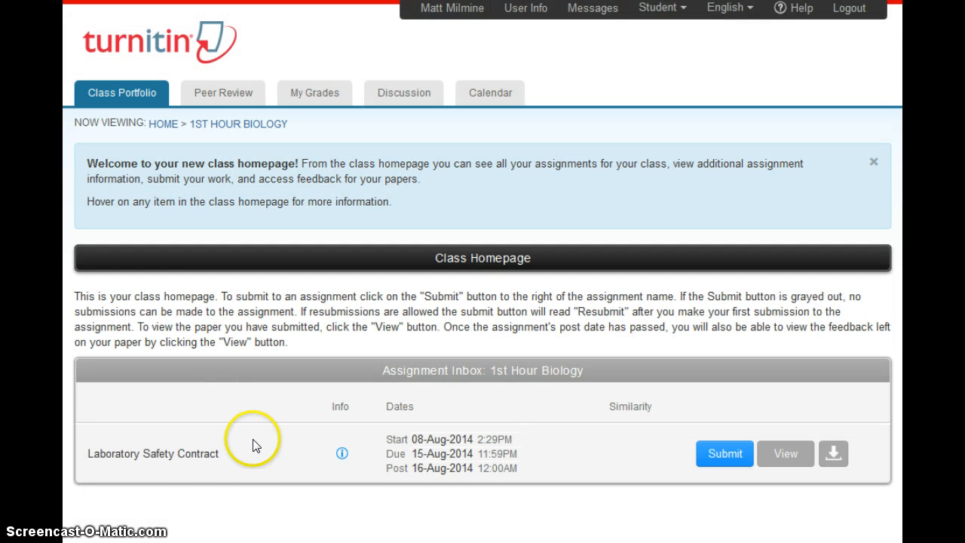
mouse_move(218, 409)
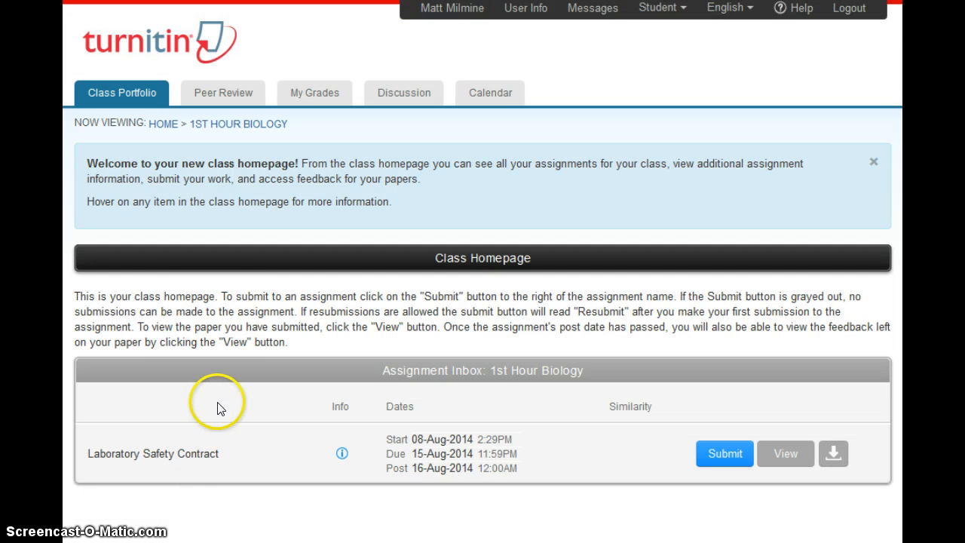
mouse_move(586, 308)
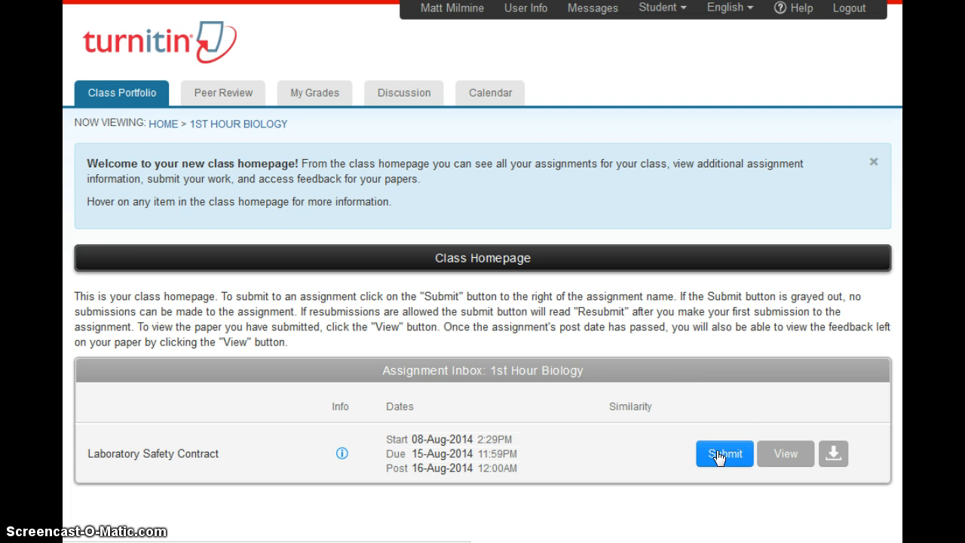
- Start submitting to Laboratory Safety Contract, titling the submission 'Laboratory Safety Contract'
click(724, 454)
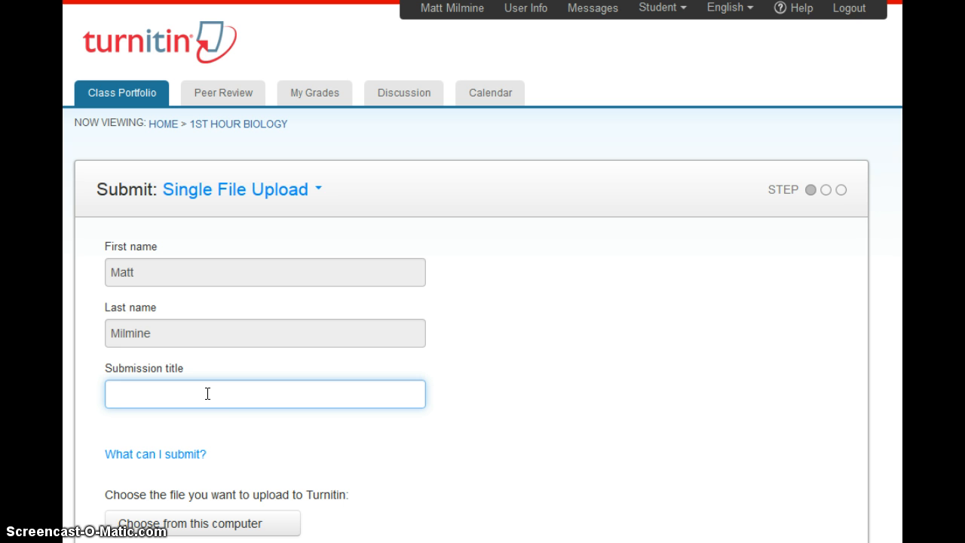
text(Laboratory Safety Contract)
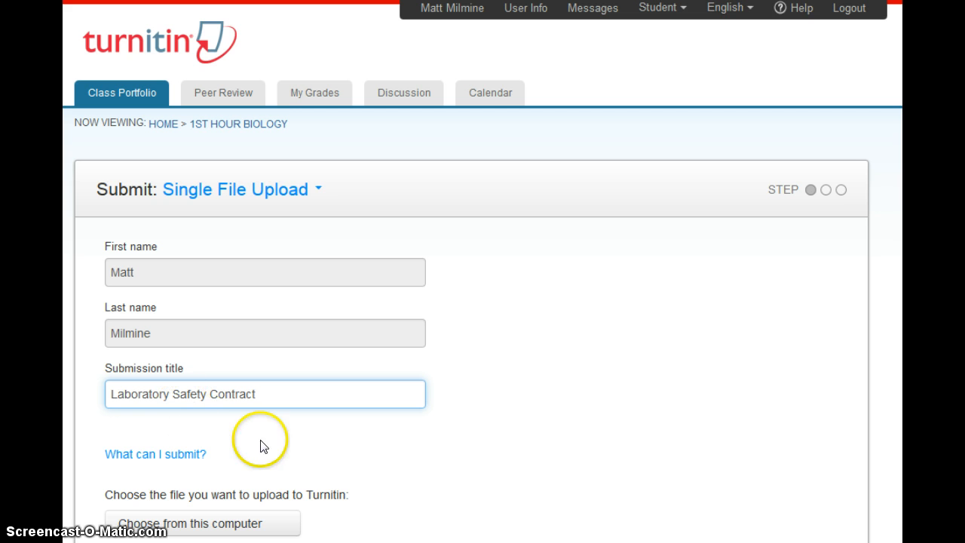
scroll(down, 3)
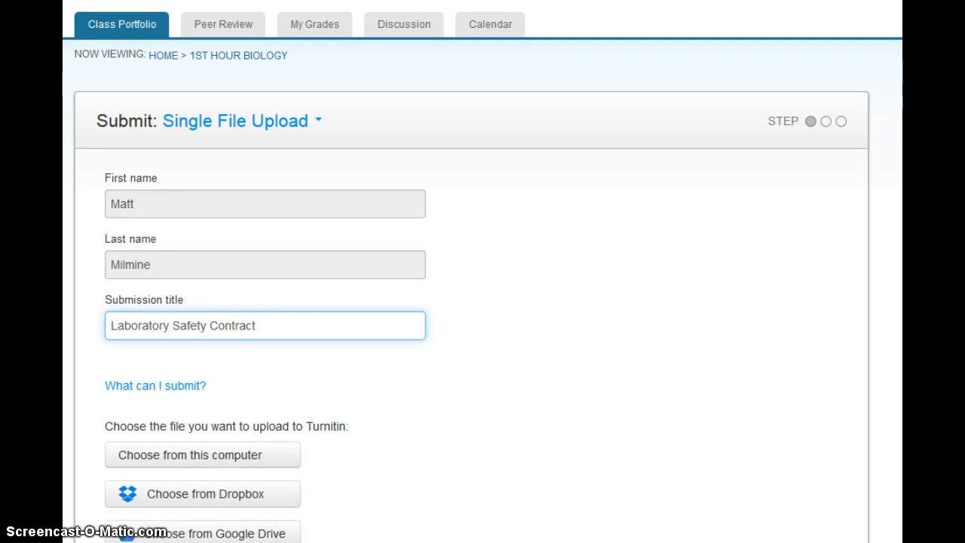
scroll(down, 3)
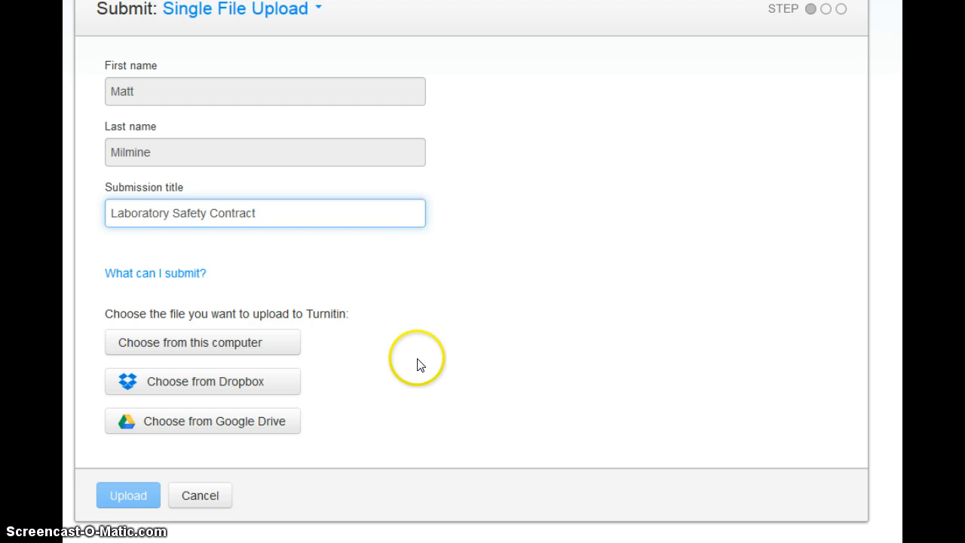
mouse_move(285, 431)
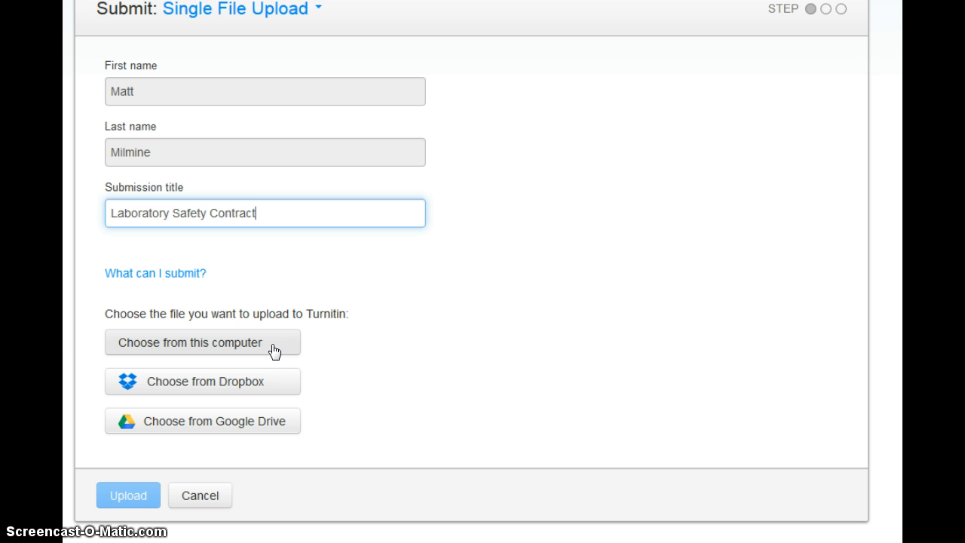
- Attach TurnItIn.docx from the Desktop via Choose from this computer
click(189, 342)
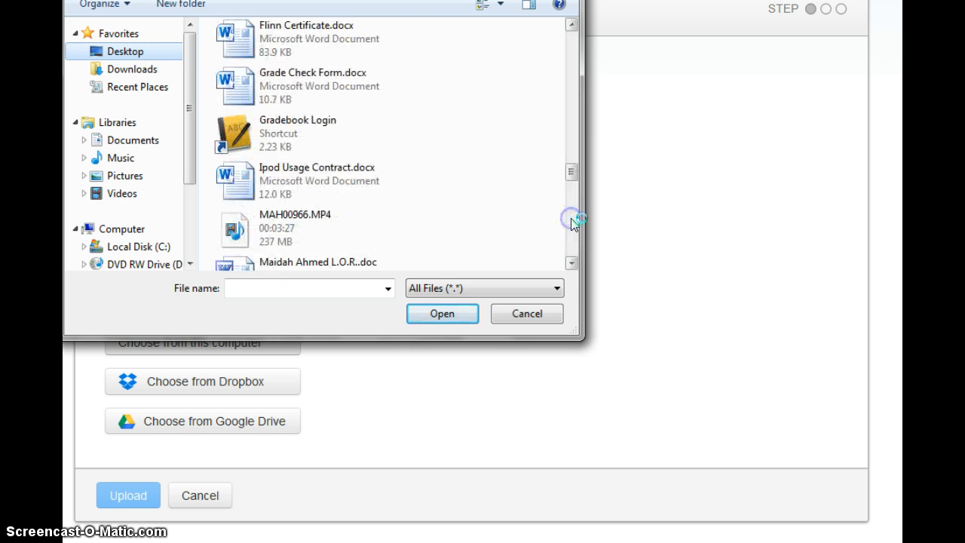
scroll(down, 3)
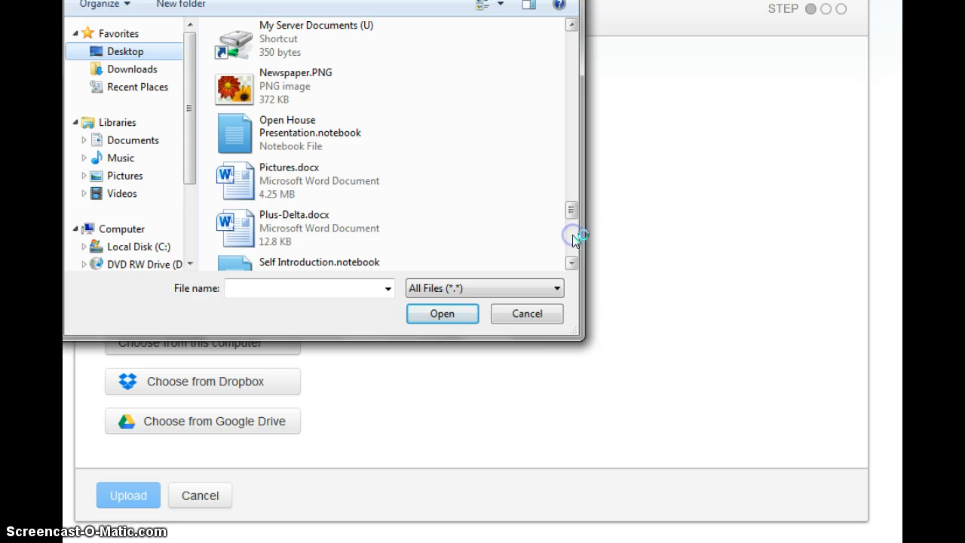
scroll(down, 3)
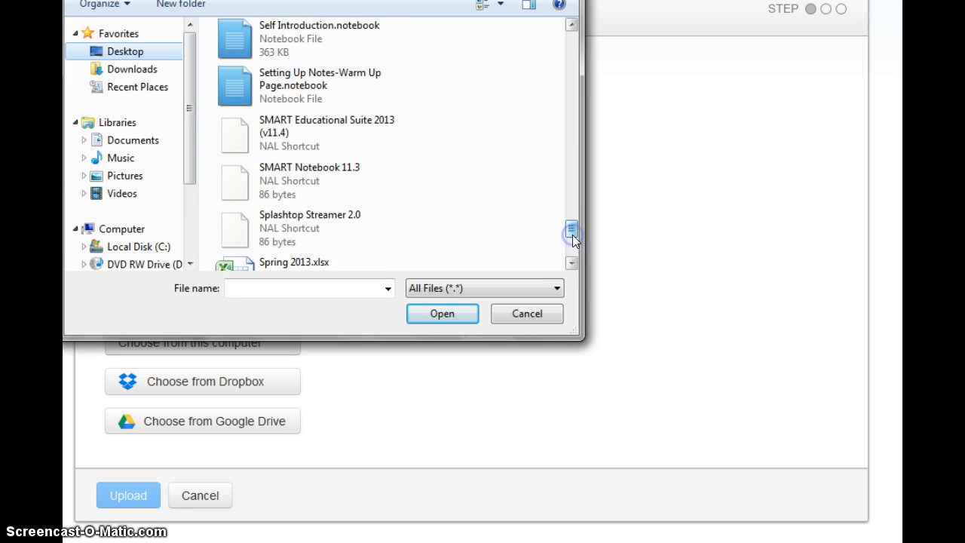
scroll(down, 3)
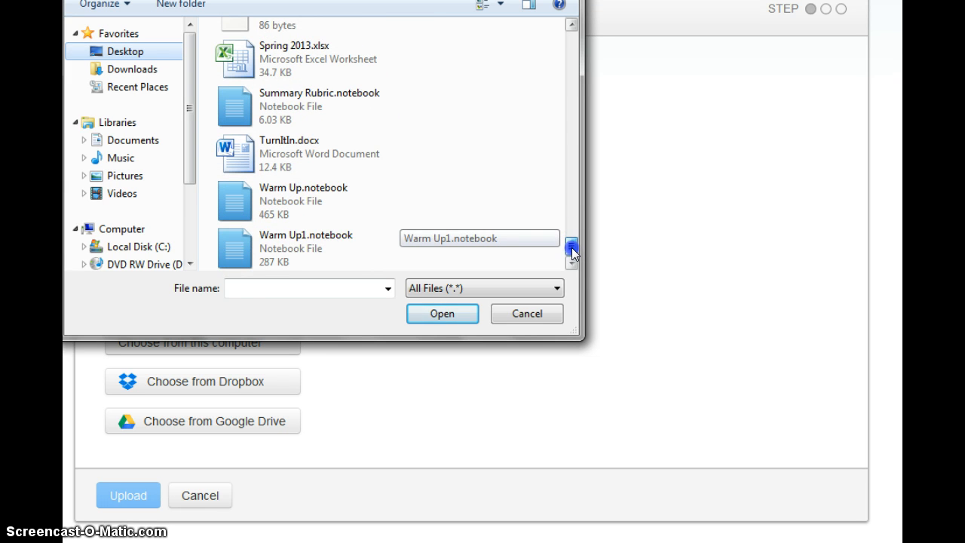
click(317, 153)
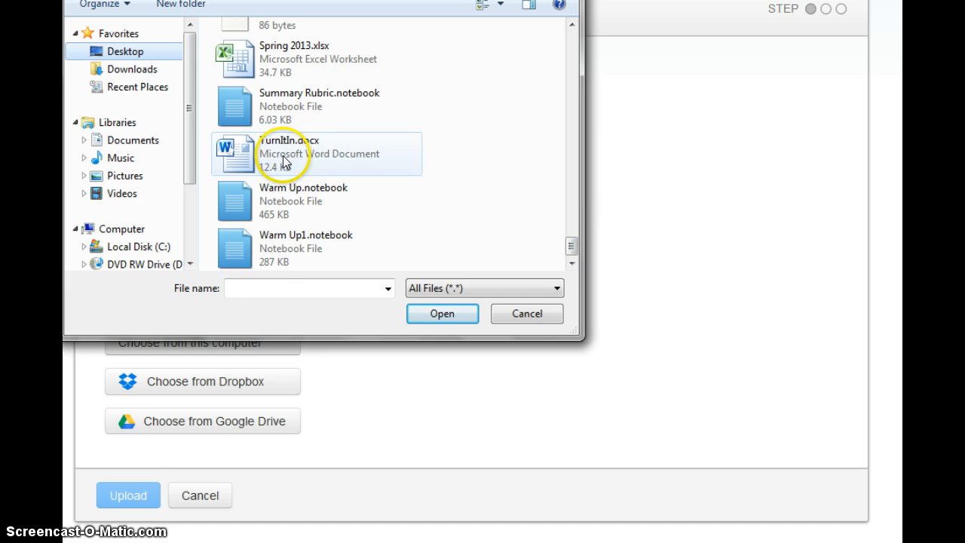
click(442, 313)
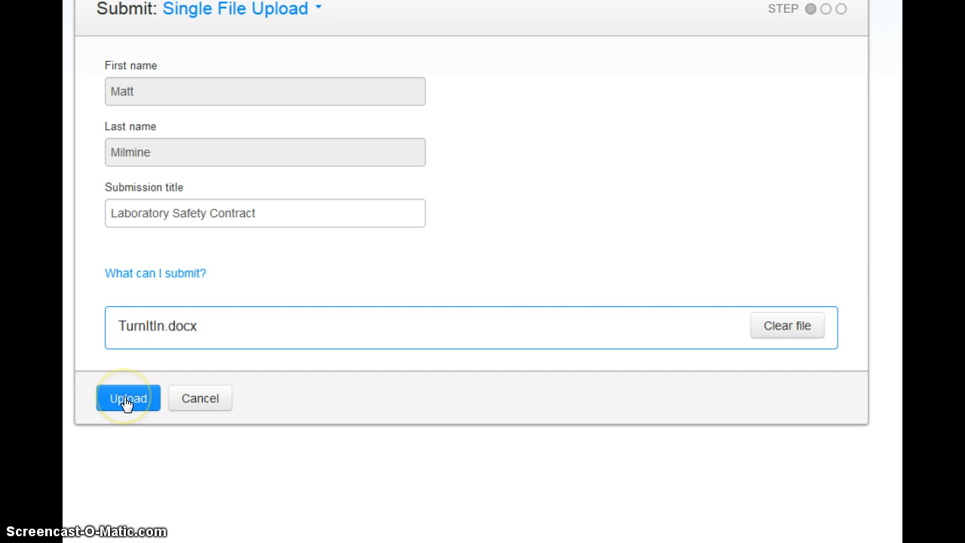
- Upload TurnItIn.docx and confirm its preview
click(128, 397)
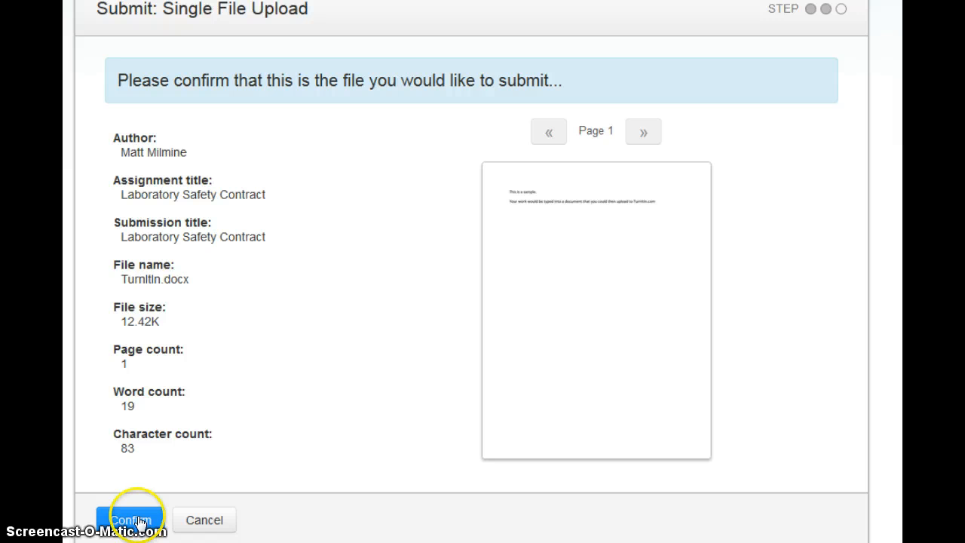
click(136, 520)
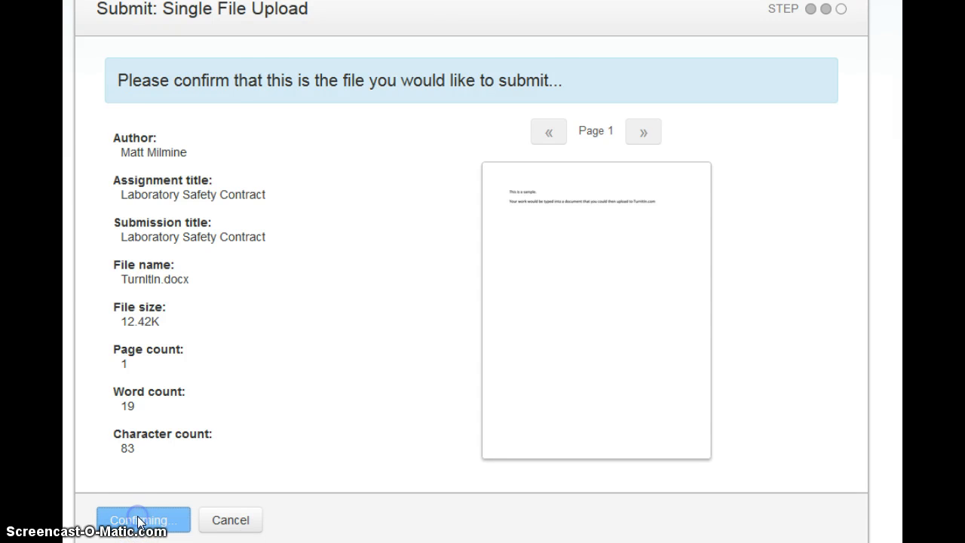
- Review the digital receipt, then return to the class assignment list
click(142, 521)
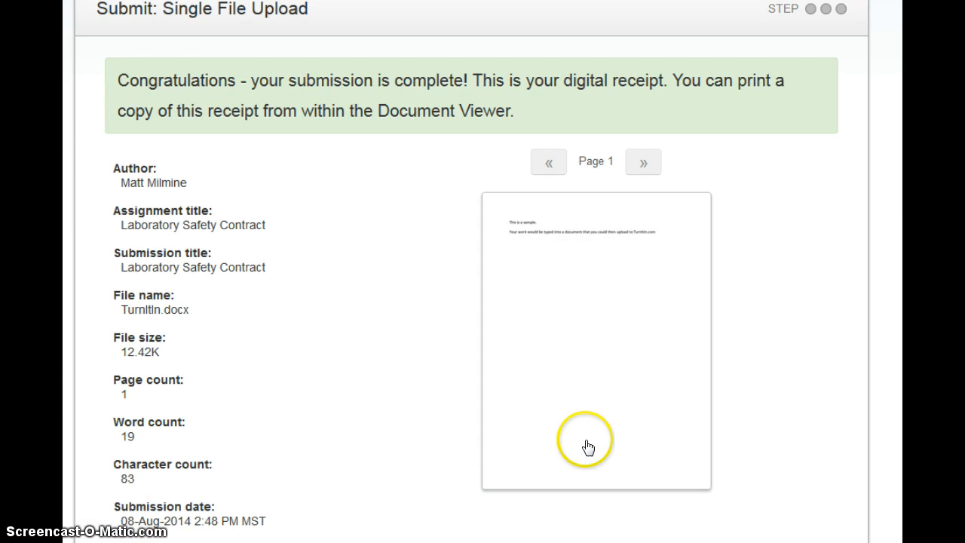
scroll(down, 3)
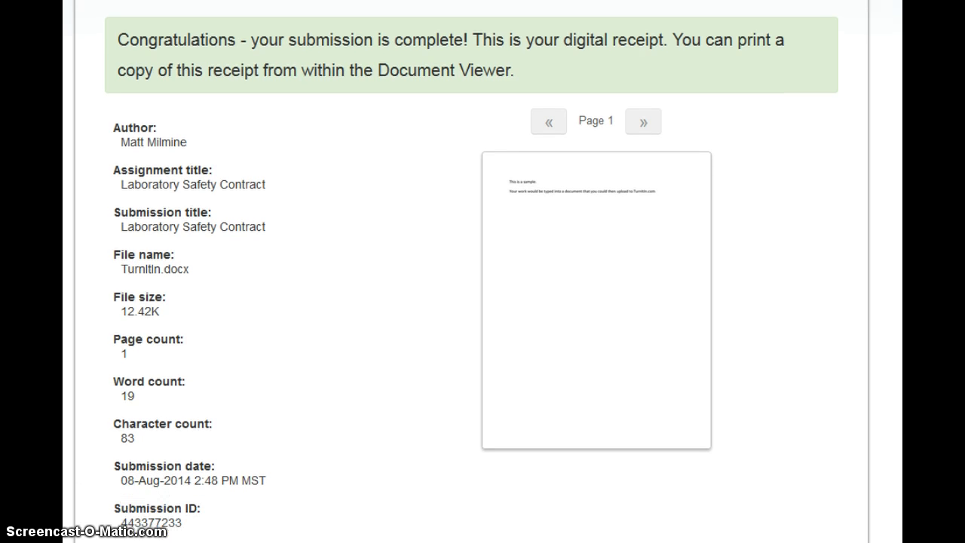
scroll(down, 3)
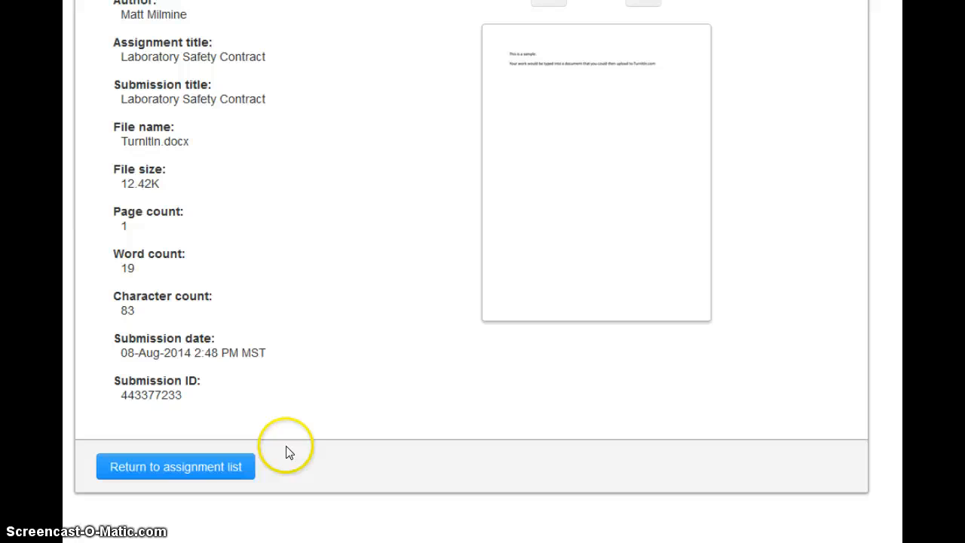
click(175, 467)
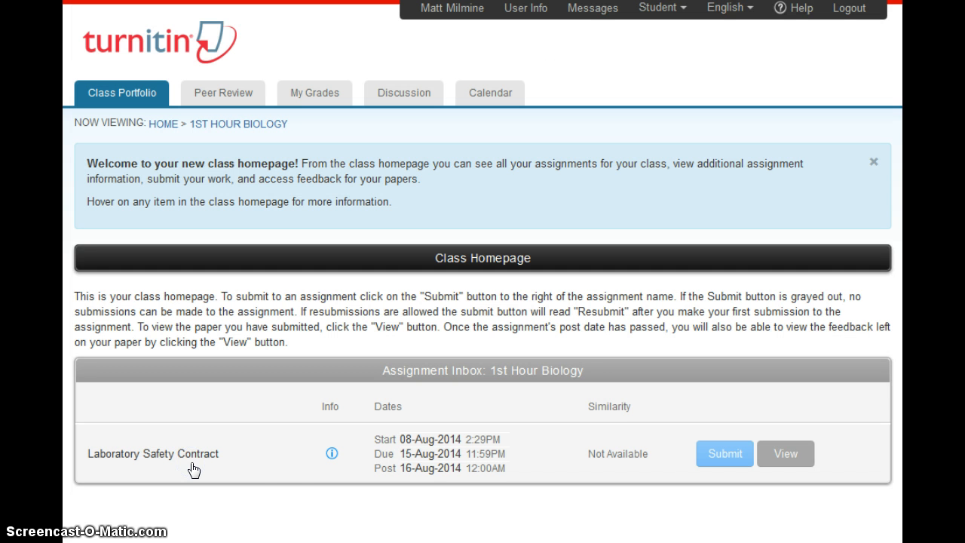